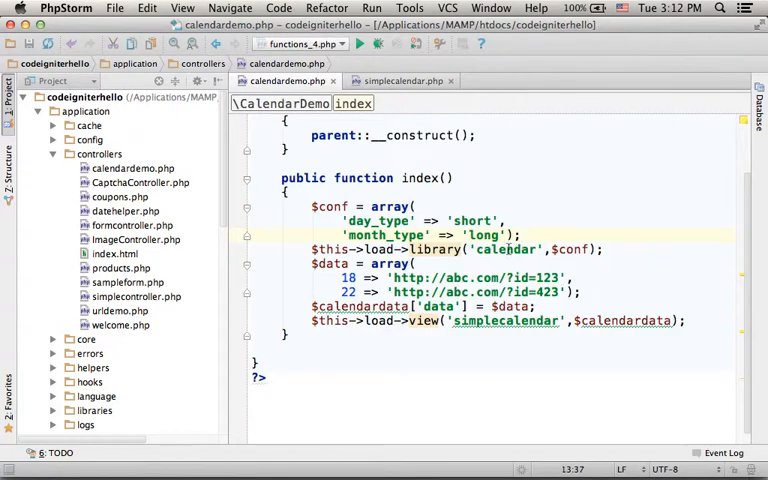
mouse_move(436, 248)
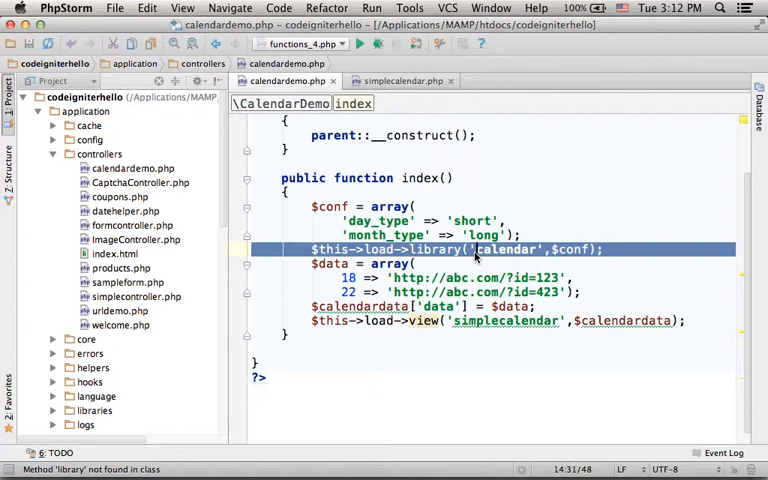
- Highlight the calendar library load and day-links array, then open the simplecalendar view file
click(552, 248)
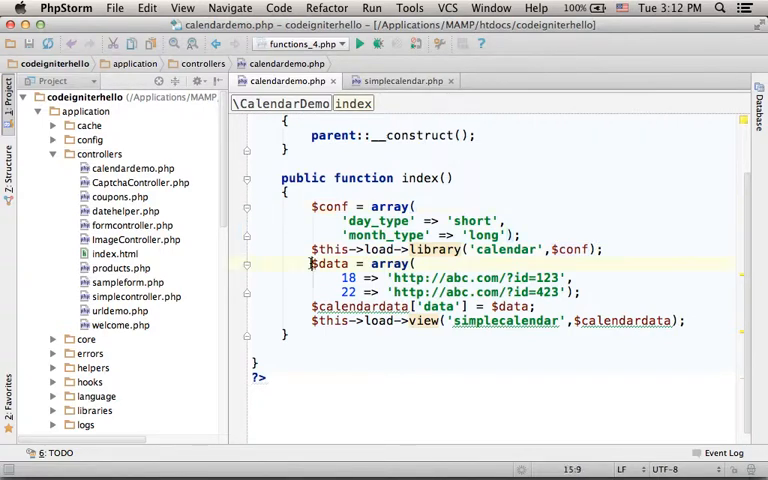
drag(312, 264, 578, 292)
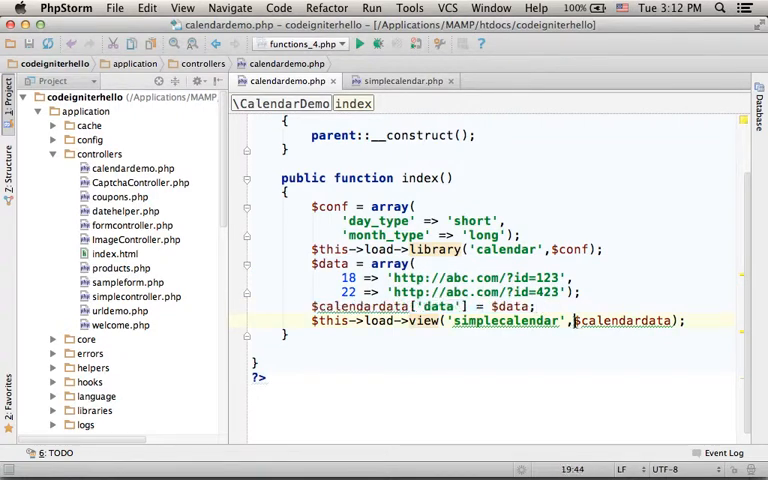
double_click(504, 320)
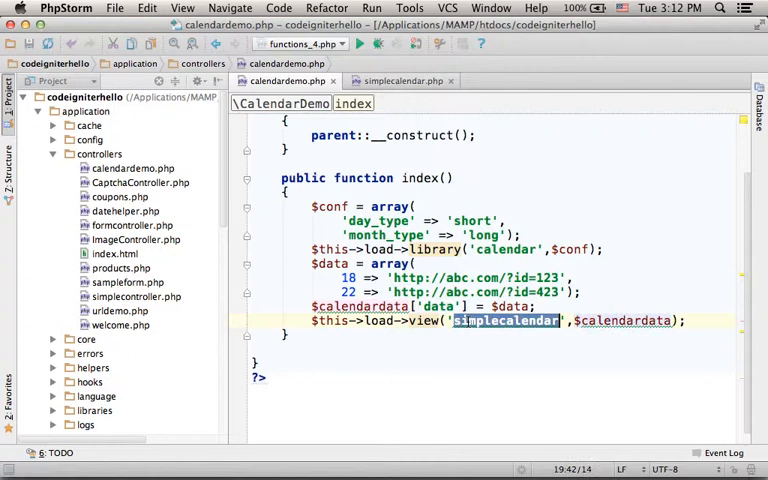
click(408, 80)
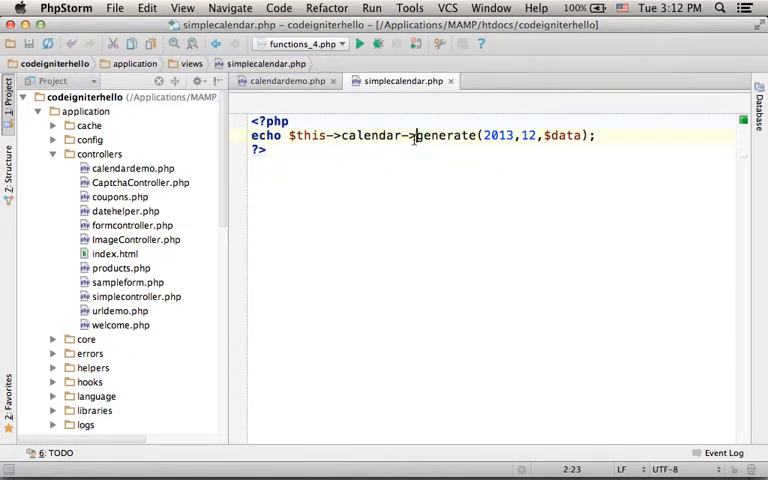
- Walk through echo $this->calendar->generate(2013, 12, $data), marking the year and month arguments
double_click(446, 136)
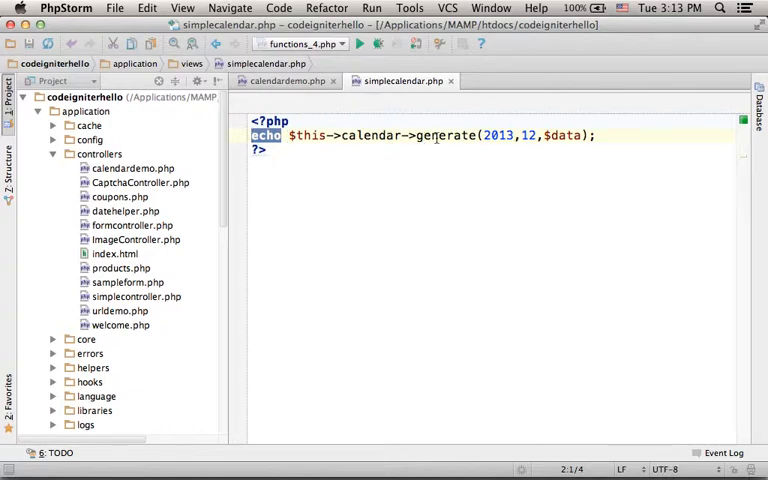
double_click(444, 136)
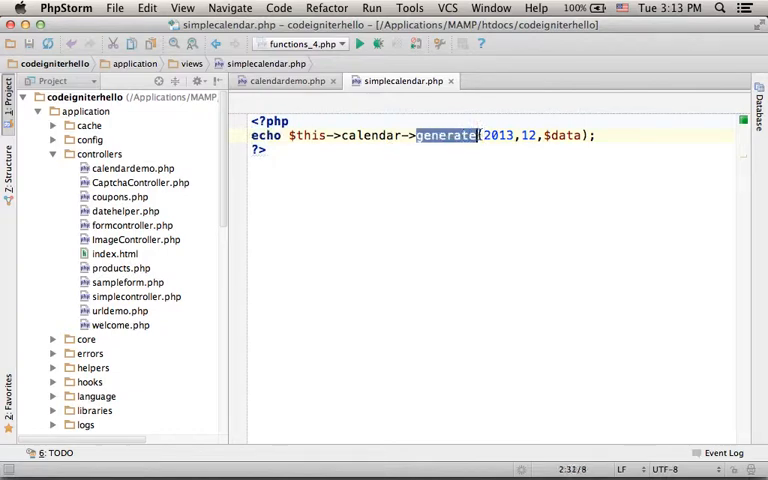
click(484, 136)
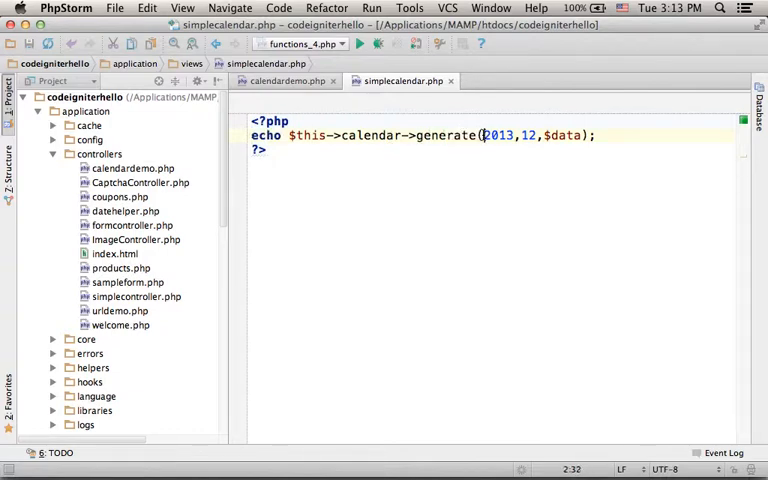
drag(482, 136, 536, 136)
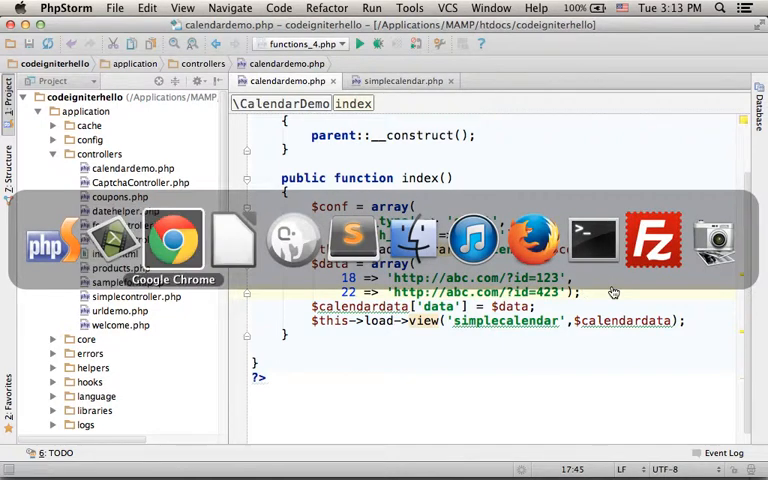
- View the rendered December 2013 calendar in Chrome, then select the $data array of linked days
click(172, 240)
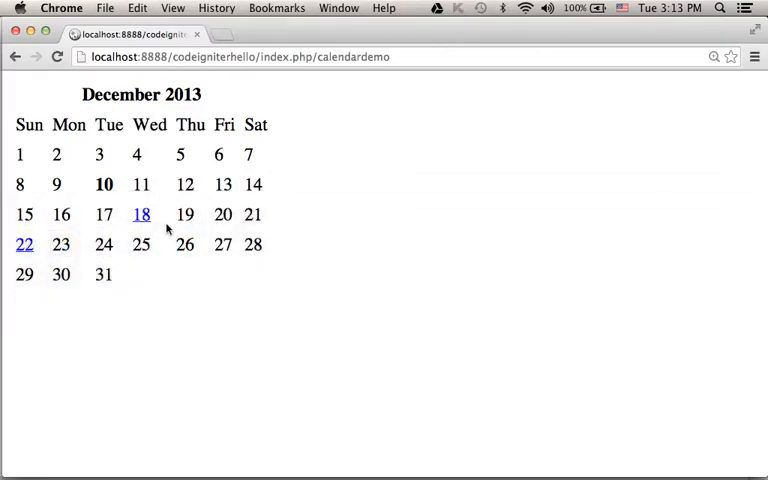
mouse_move(24, 244)
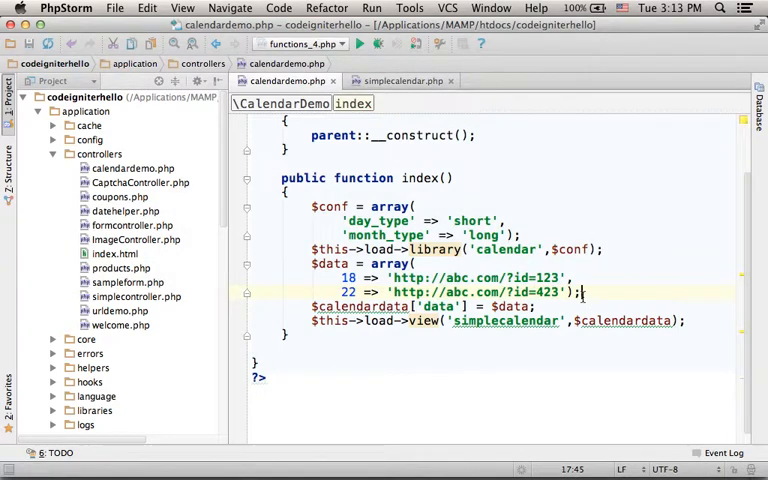
drag(310, 264, 584, 292)
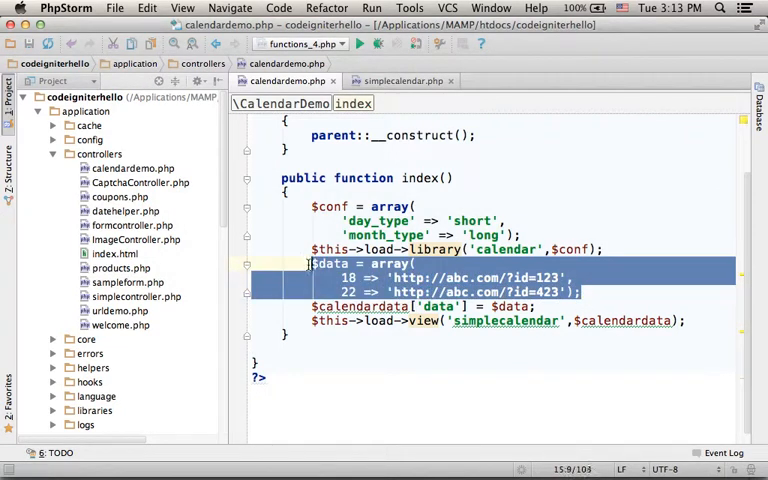